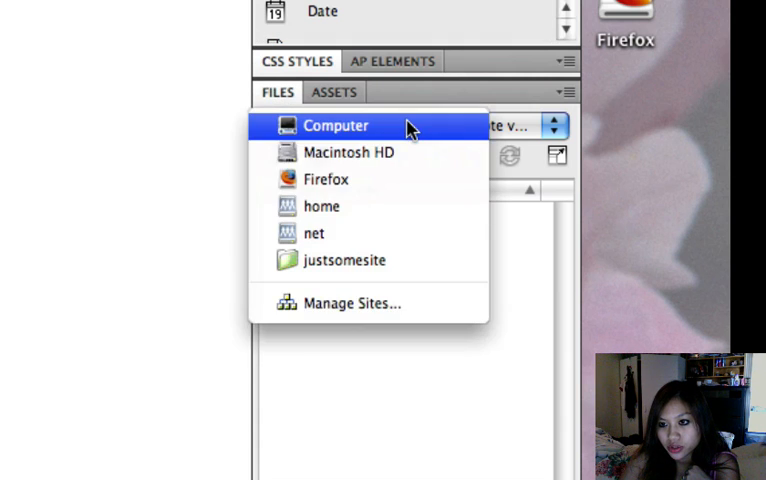
Step: Bring up Manage Sites from the Files panel, listing the existing site justsomesite
left_click(336, 126)
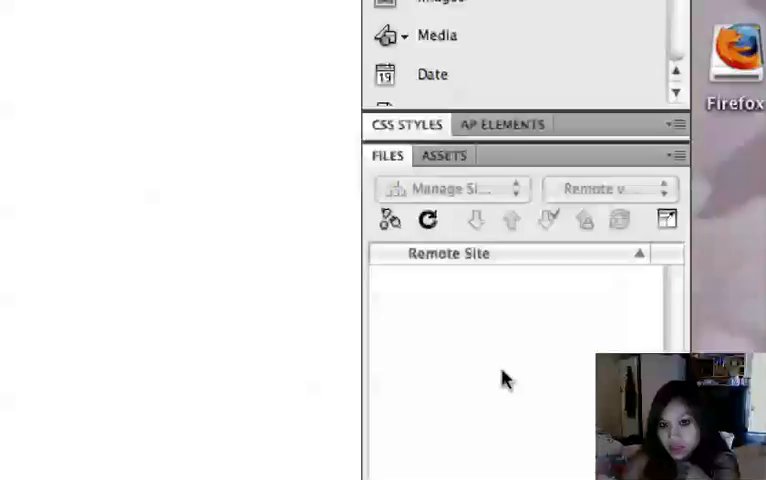
left_click(444, 188)
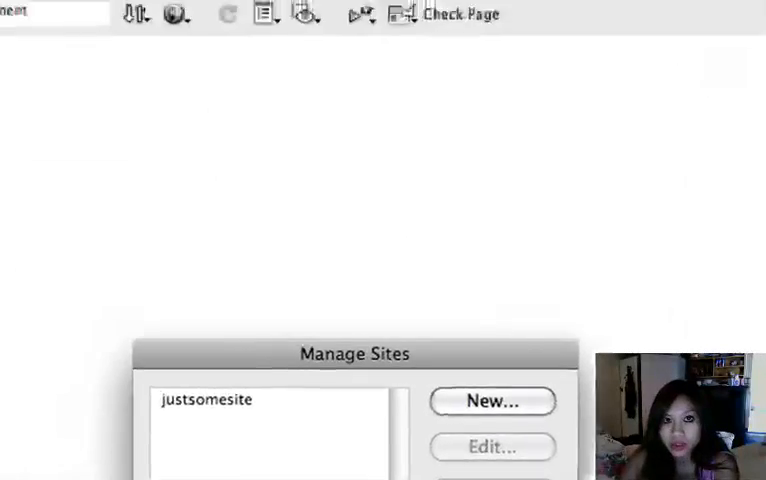
left_click(362, 14)
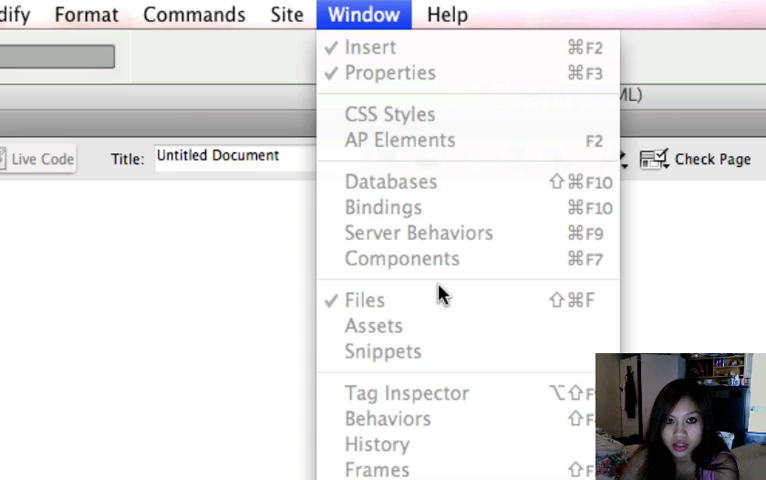
mouse_move(650, 252)
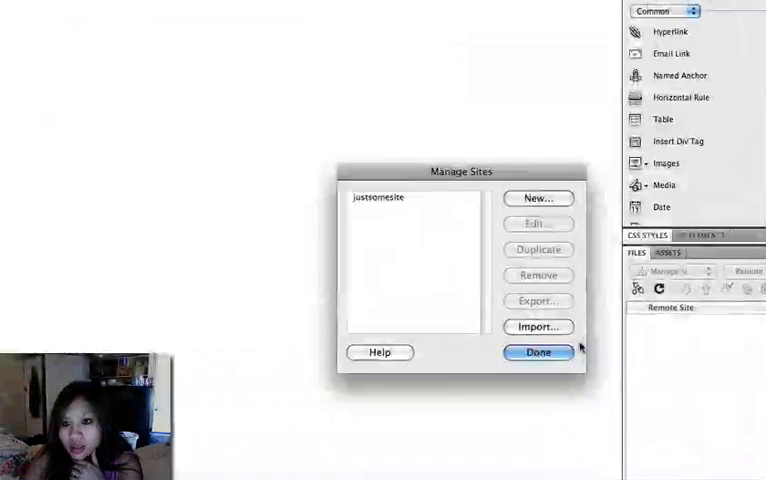
Step: Create a new site via New > Site and name it owimo in the Advanced settings
left_click(538, 196)
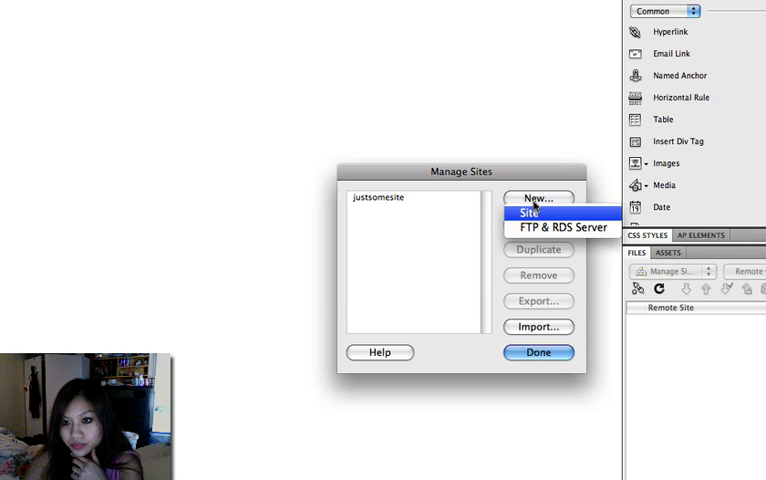
left_click(530, 212)
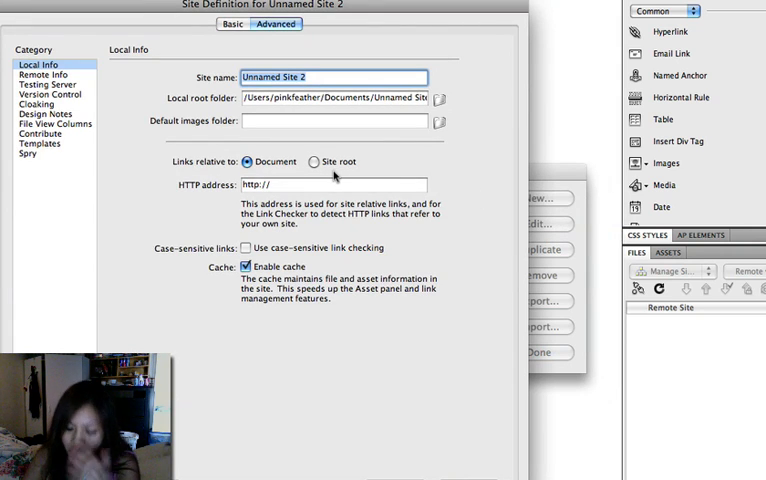
mouse_move(382, 160)
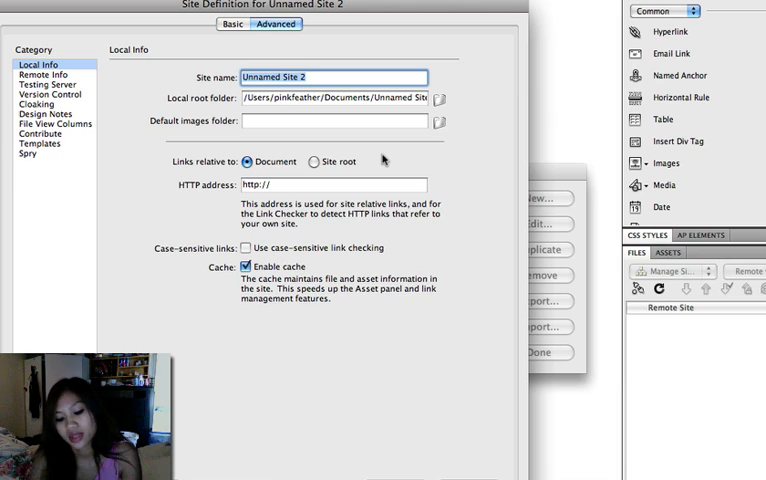
type("owimol")
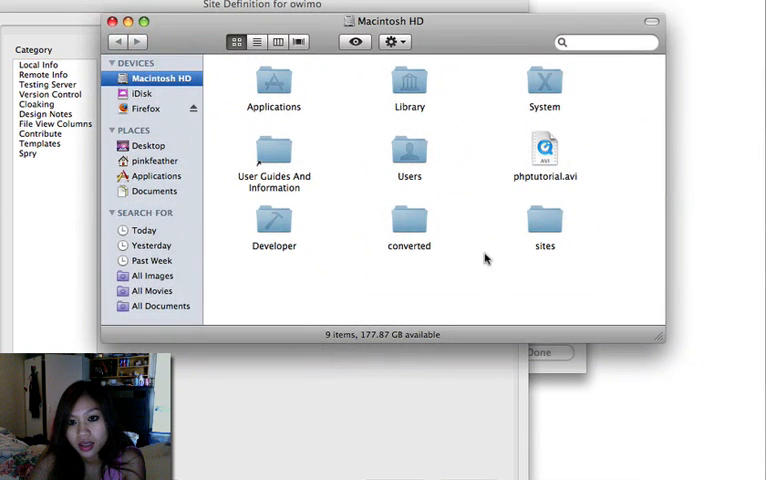
mouse_move(548, 228)
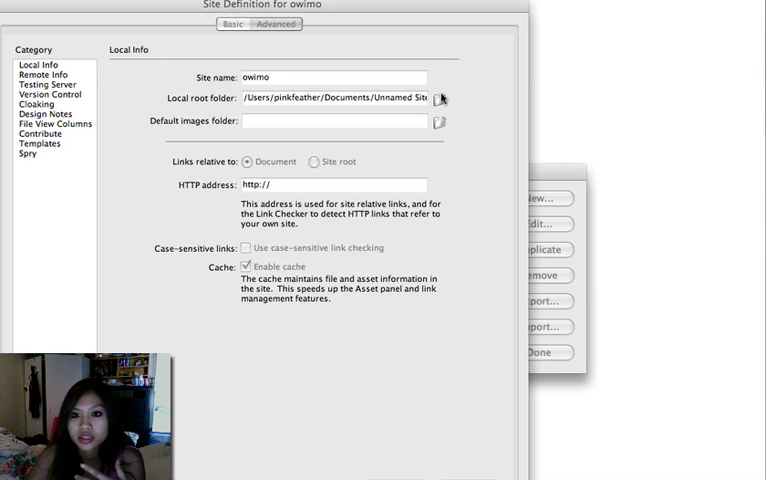
Step: Choose /sites/owimo as the local root folder and move to Remote Info
left_click(440, 100)
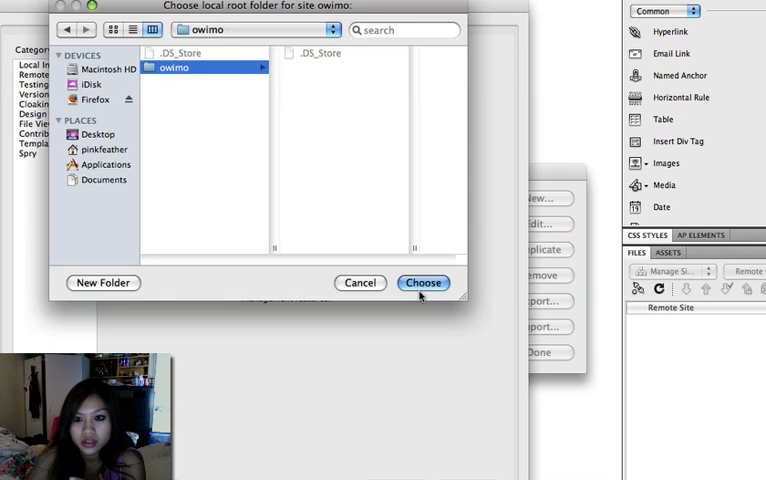
left_click(422, 282)
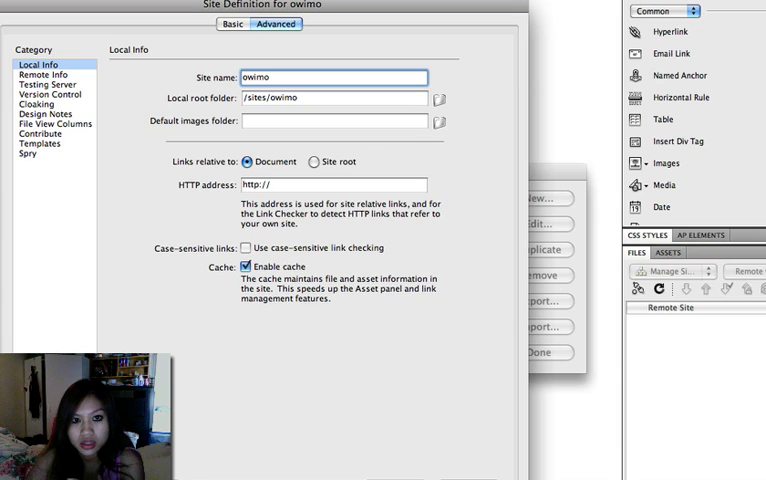
left_click(44, 74)
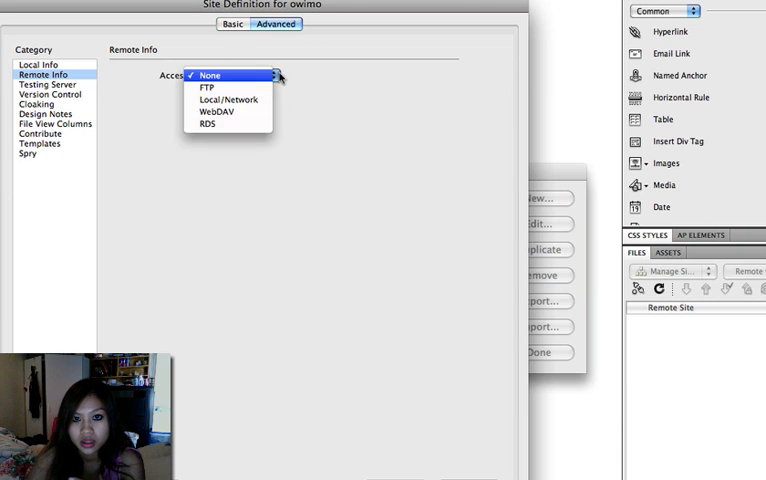
left_click(218, 88)
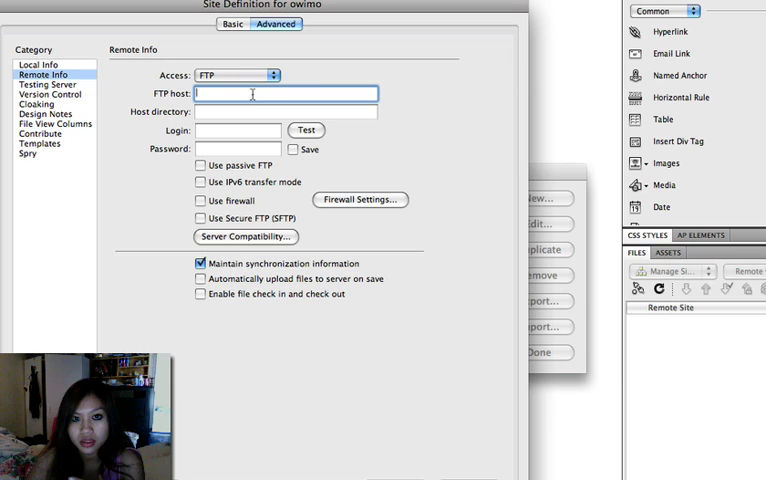
type("sayachak.com")
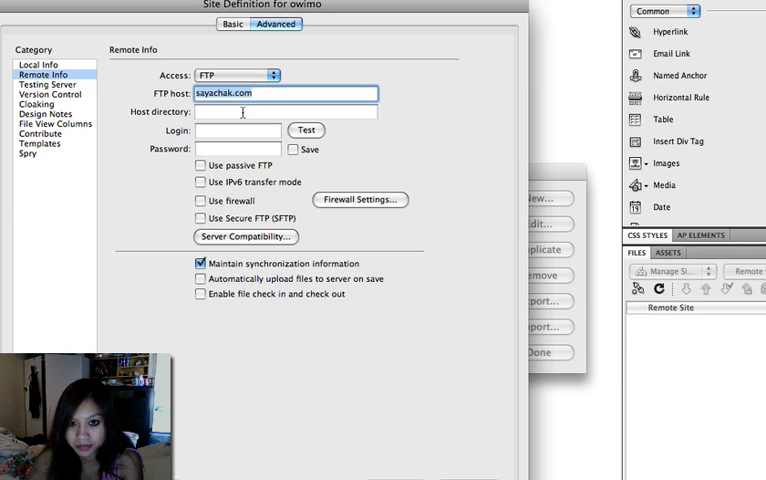
left_click(284, 112)
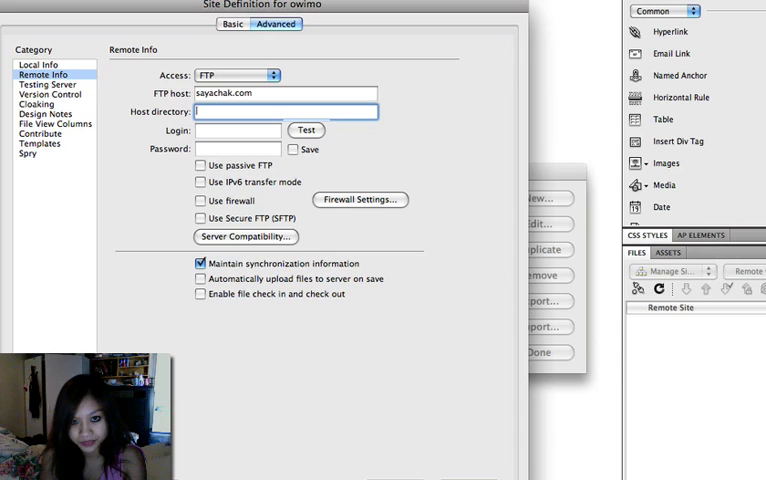
type("owimo")
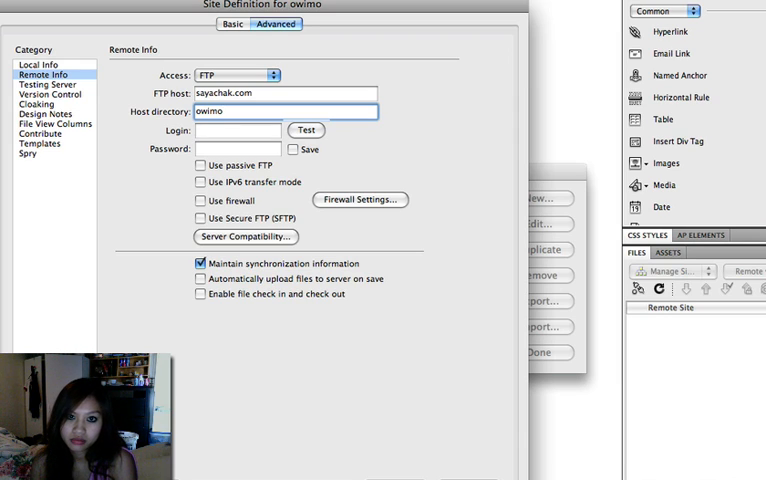
left_click(236, 132)
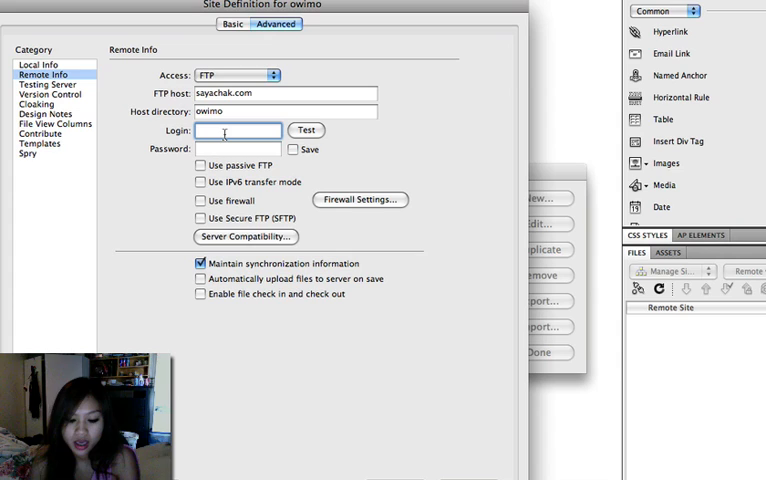
type("aenoy")
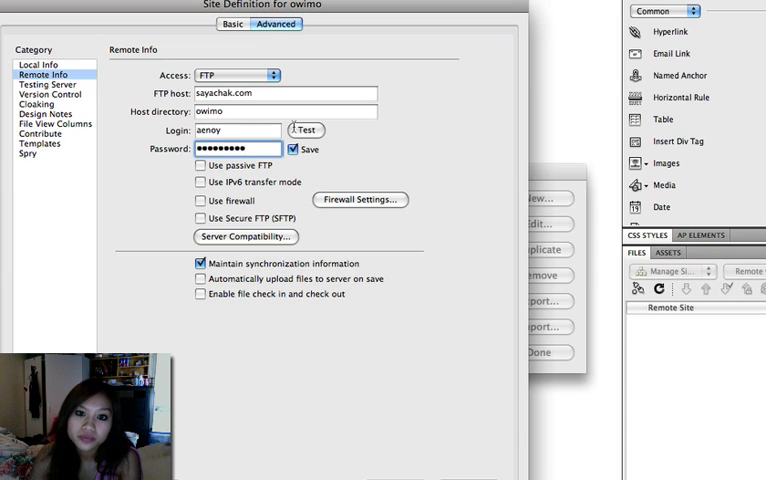
Step: Test the FTP connection and acknowledge the successful-connection message
left_click(304, 130)
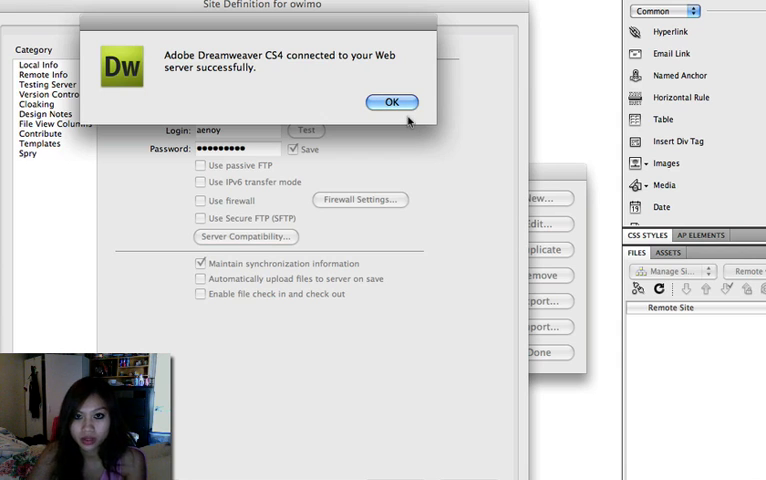
left_click(392, 102)
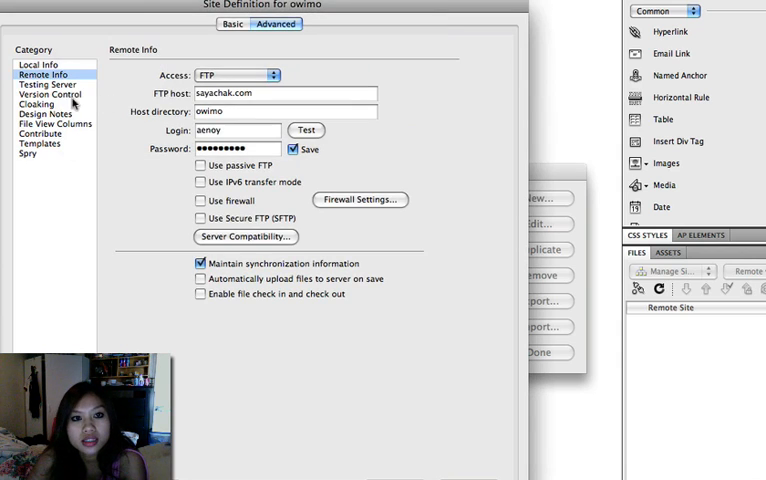
Step: Set the testing server to PHP MySQL over FTP and verify the connection test succeeds
left_click(48, 84)
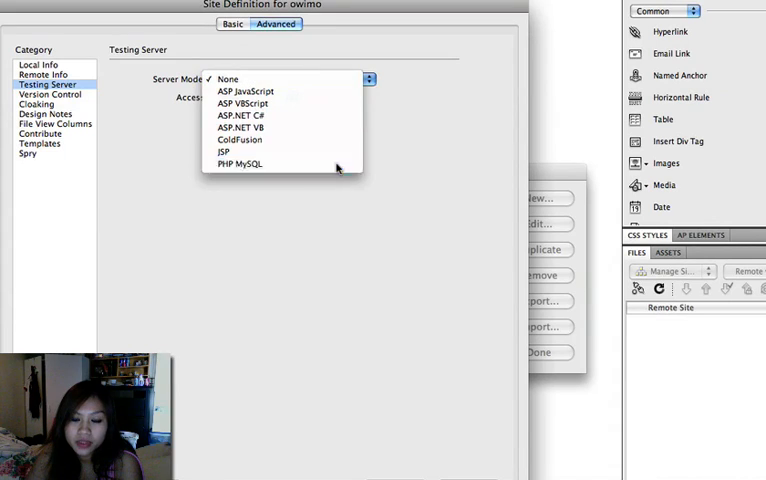
left_click(232, 164)
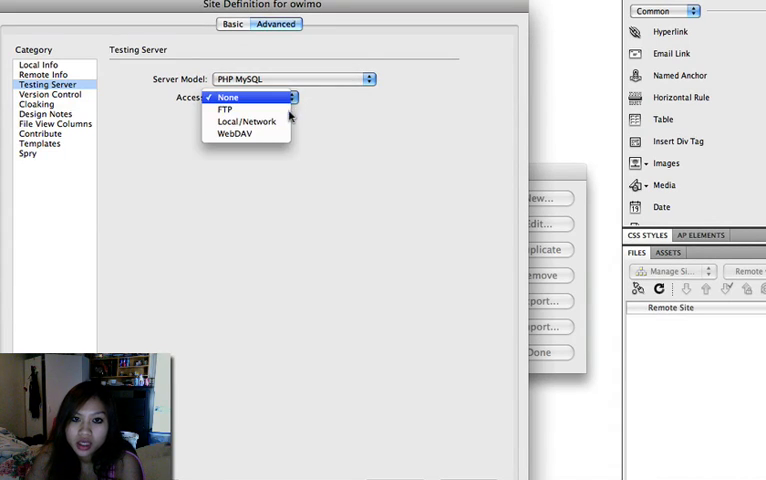
left_click(226, 108)
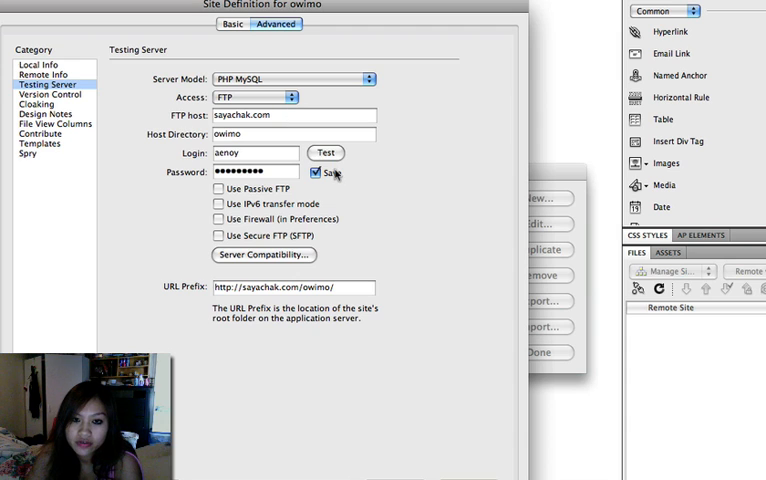
left_click(324, 152)
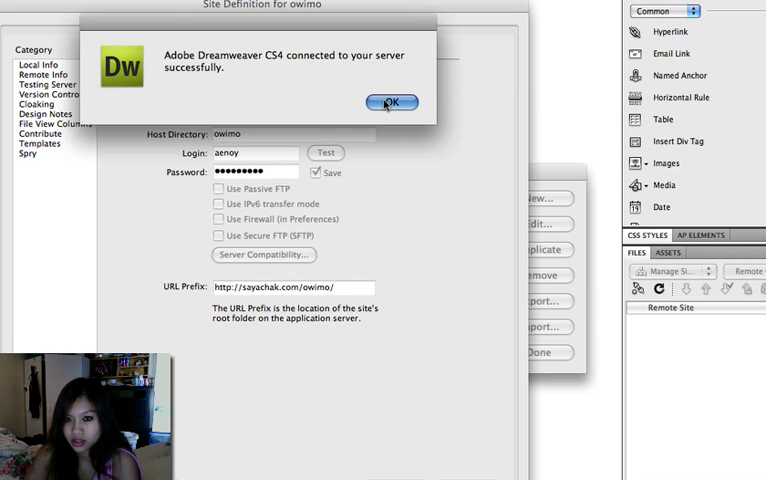
left_click(392, 100)
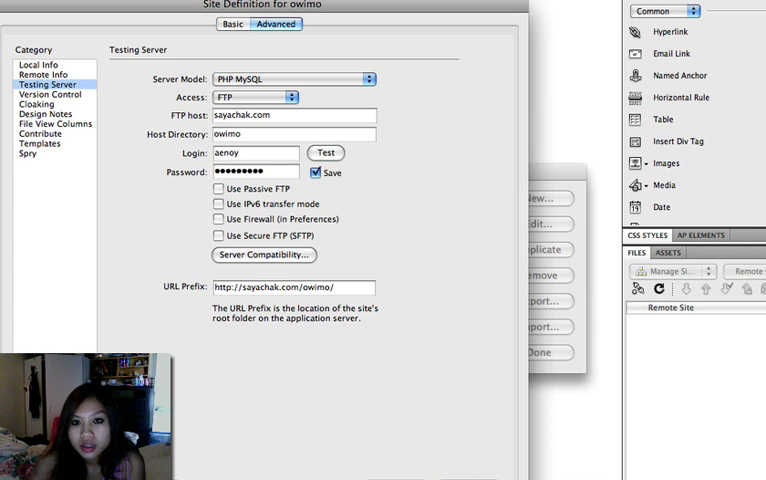
Step: Confirm the owimo site definition and close Manage Sites with owimo current
left_click(538, 352)
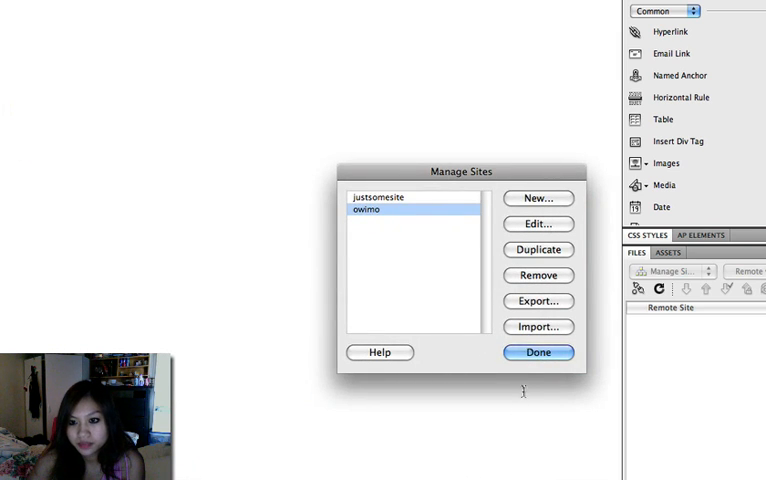
left_click(538, 352)
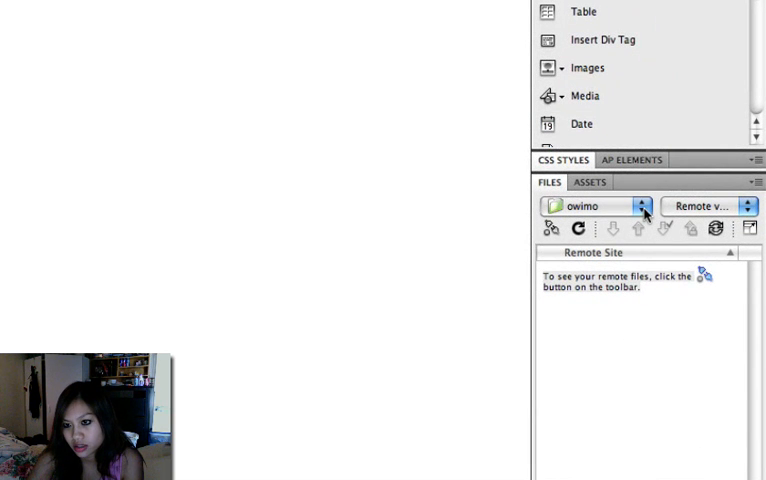
mouse_move(484, 152)
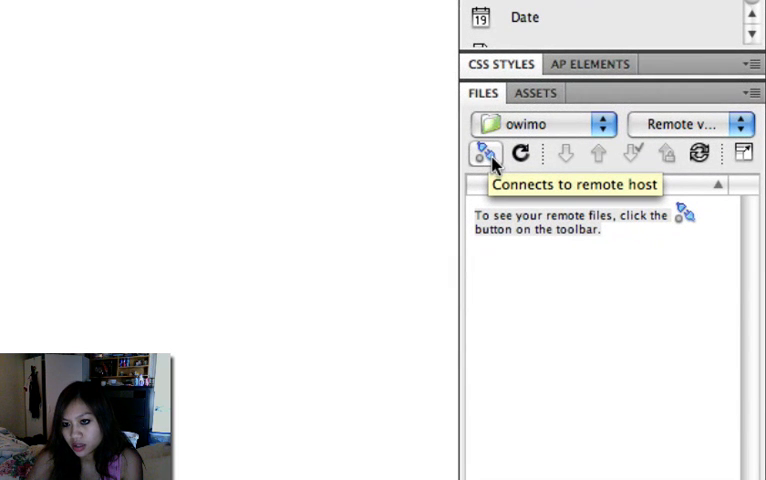
Step: Connect to the owimo remote host to list its files, then return to Local view
left_click(484, 152)
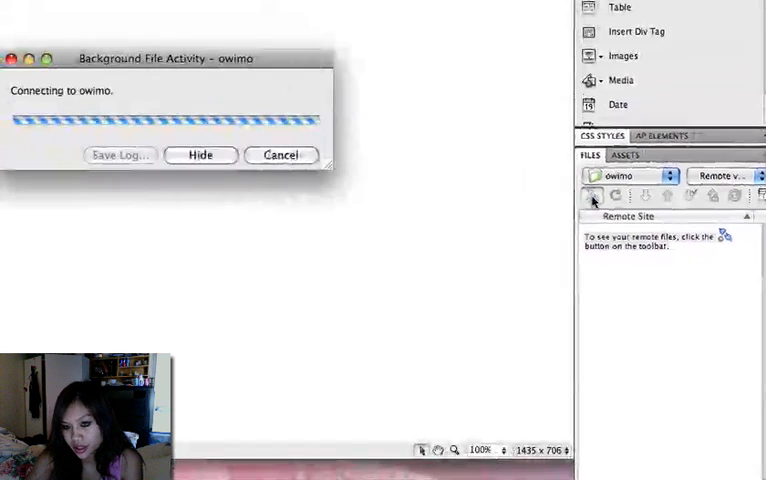
mouse_move(592, 196)
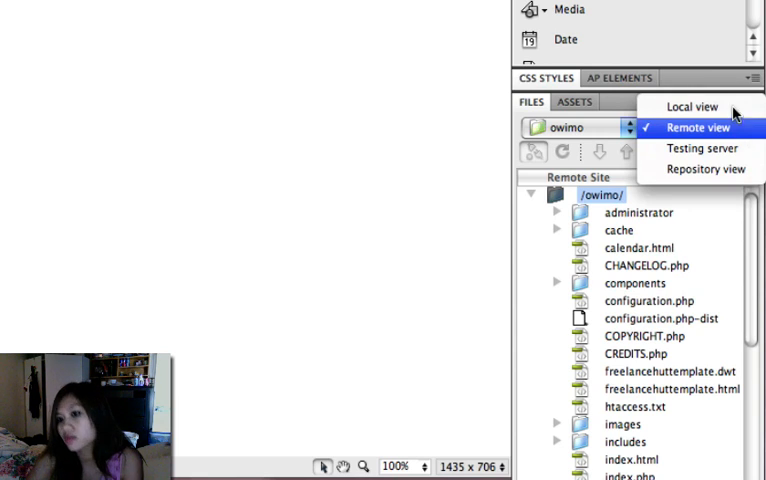
left_click(692, 106)
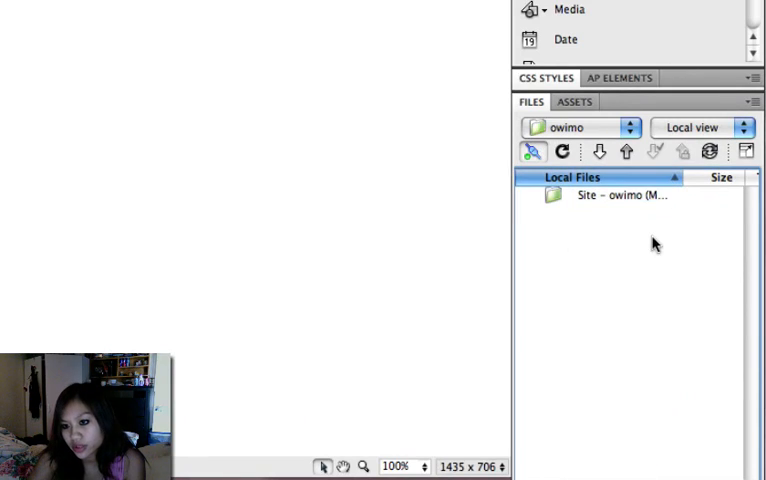